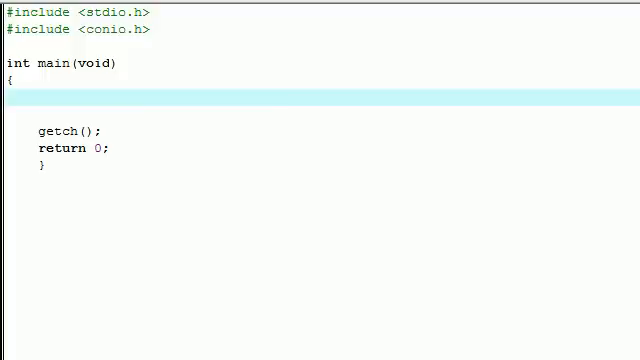
Step: On the empty line in main, write the declaration int bucky[5]={};
{"action": "left_click", "coordinate": [48, 96]}
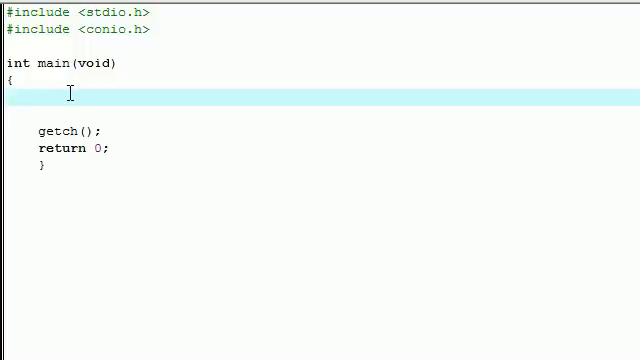
{"action": "type", "text": "int buf"}
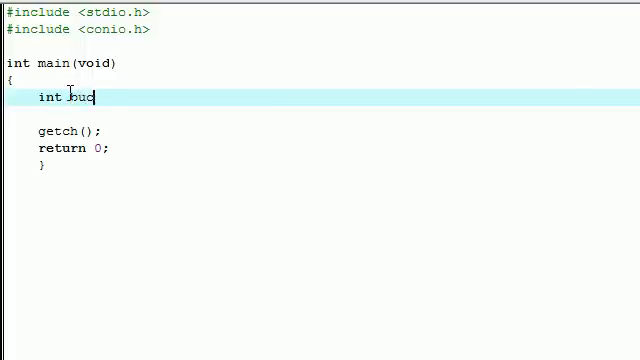
{"action": "type", "text": "ky[]"}
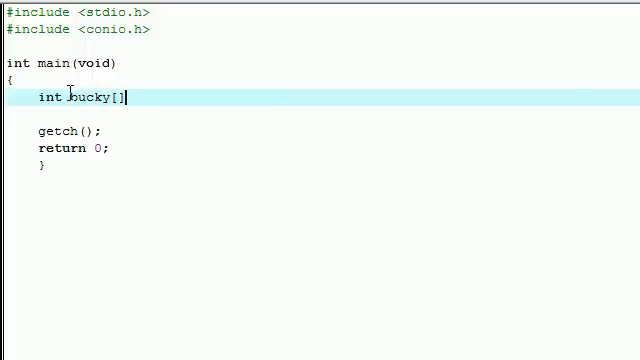
{"action": "type", "text": "5"}
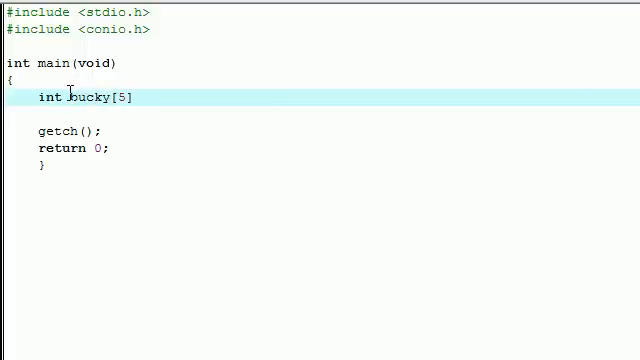
{"action": "type", "text": "="}
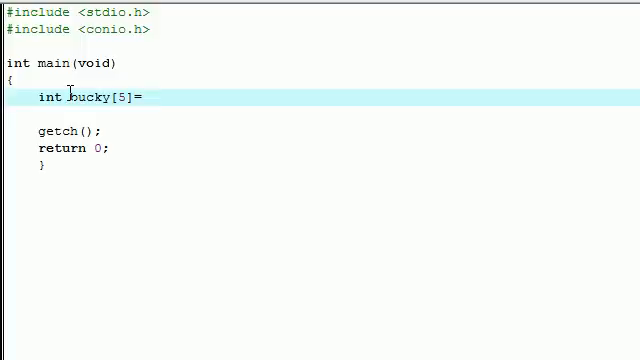
{"action": "type", "text": "{};"}
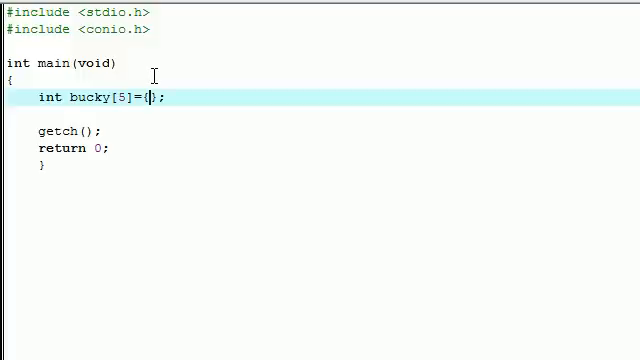
Step: Initialize bucky with the values 21, 18, 47, 21, 4 inside the braces
{"action": "type", "text": "21,"}
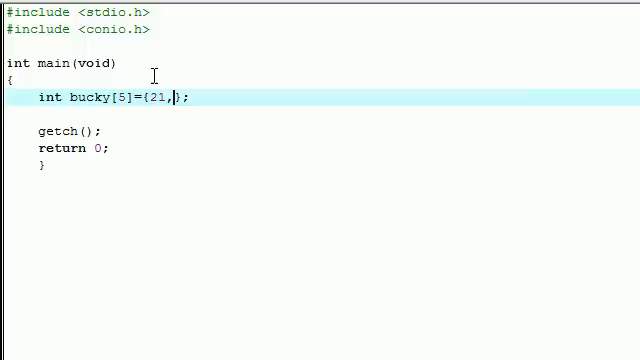
{"action": "type", "text": "18"}
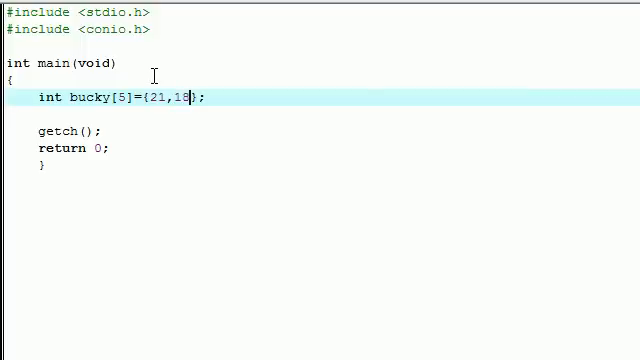
{"action": "type", "text": ",47"}
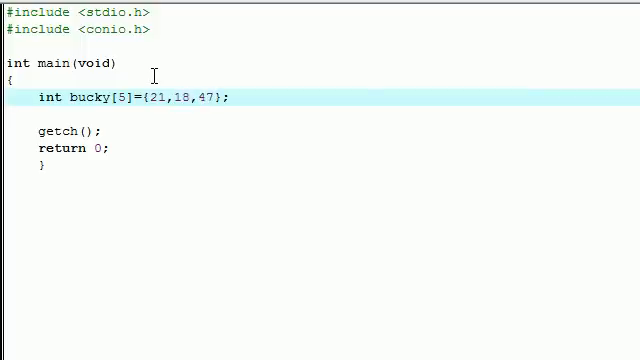
{"action": "type", "text": ","}
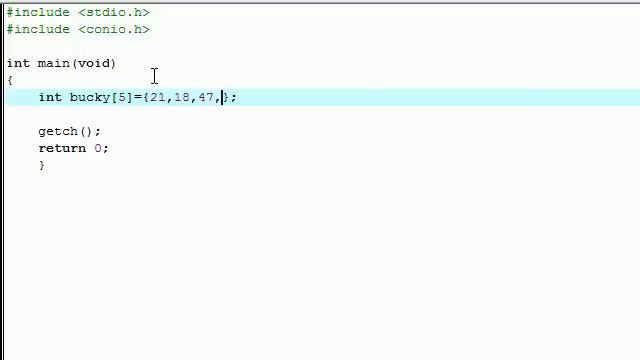
{"action": "type", "text": "21"}
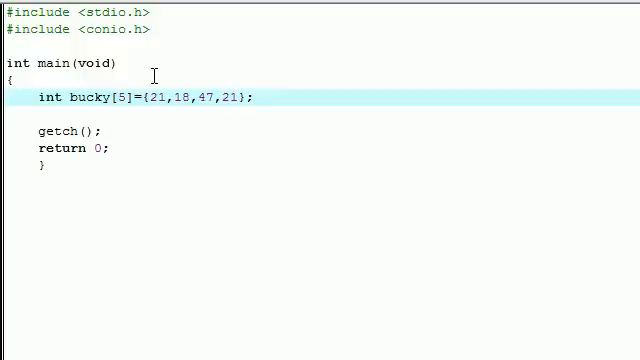
{"action": "type", "text": ","}
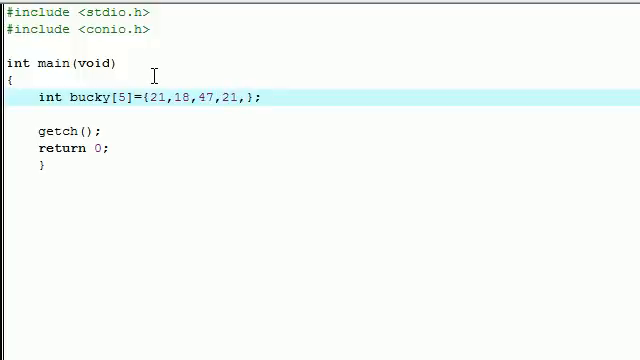
{"action": "type", "text": "4"}
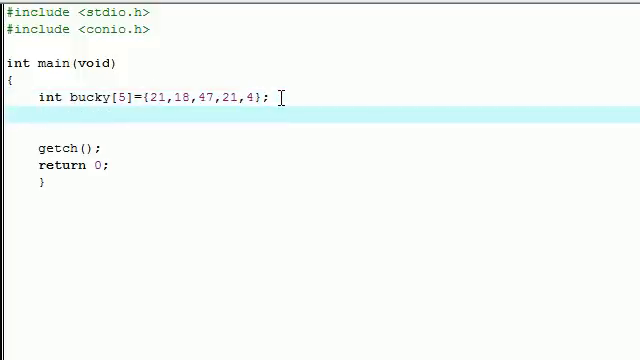
Step: Declare the loop counter with int i; below the array
{"action": "type", "text": "int"}
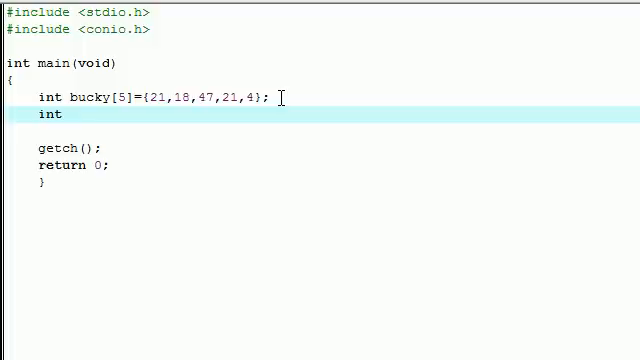
{"action": "type", "text": "i"}
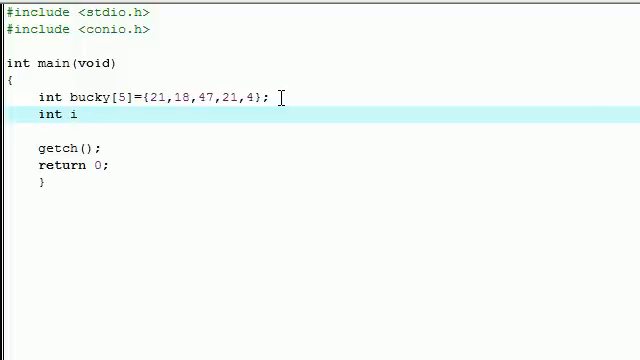
{"action": "type", "text": ";"}
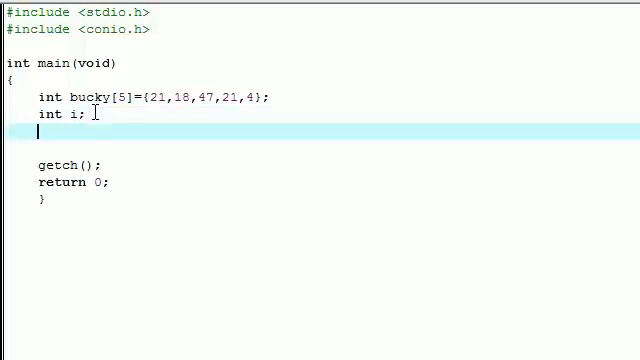
Step: Declare int total=0; on the next line, without a stray space
{"action": "type", "text": "int"}
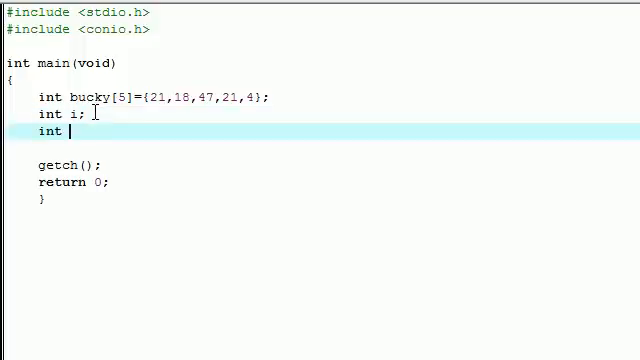
{"action": "type", "text": "total"}
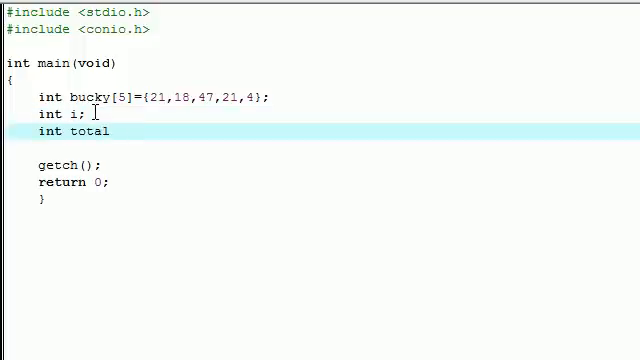
{"action": "type", "text": "=0"}
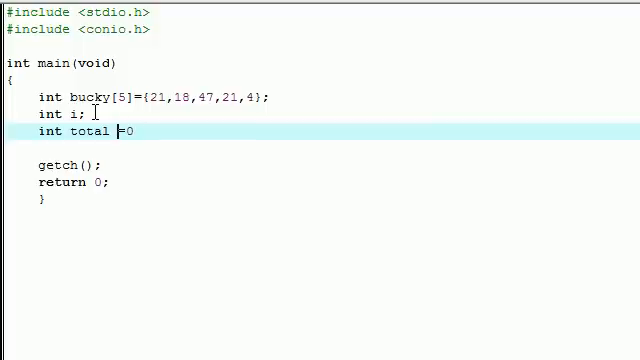
{"action": "key", "text": "BackSpace"}
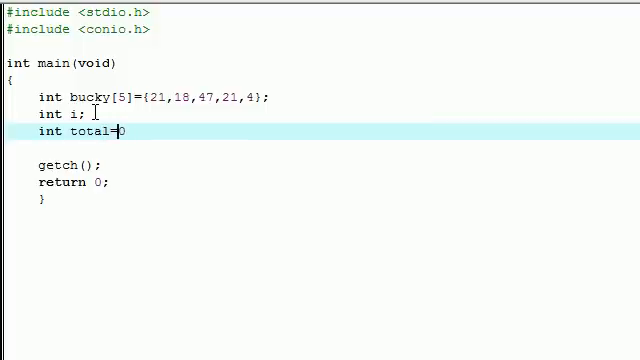
{"action": "type", "text": ";"}
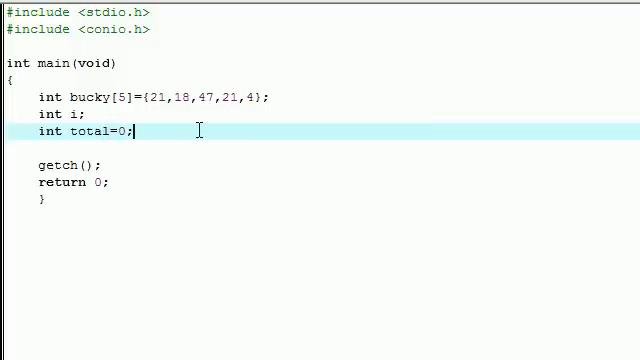
{"action": "left_click_drag", "start_coordinate": [56, 114], "coordinate": [136, 132]}
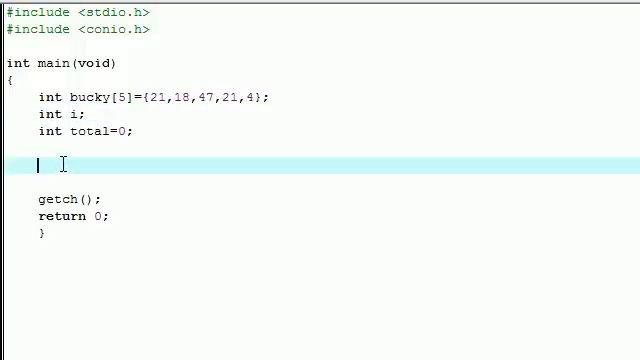
Step: Write the loop header start for(i=0;i<5 below the declarations
{"action": "type", "text": "for"}
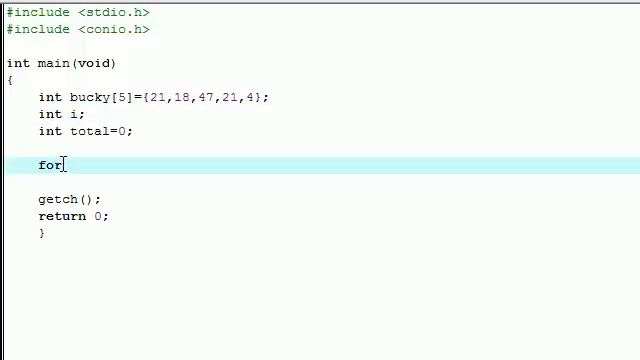
{"action": "type", "text": "(i)"}
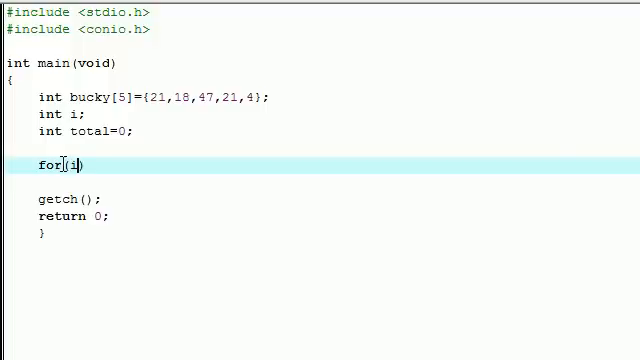
{"action": "type", "text": "i=0"}
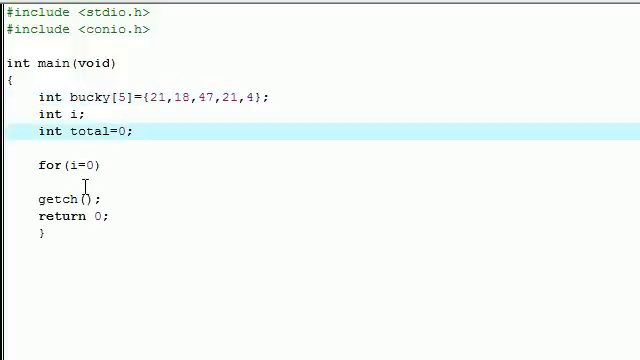
{"action": "type", "text": ";"}
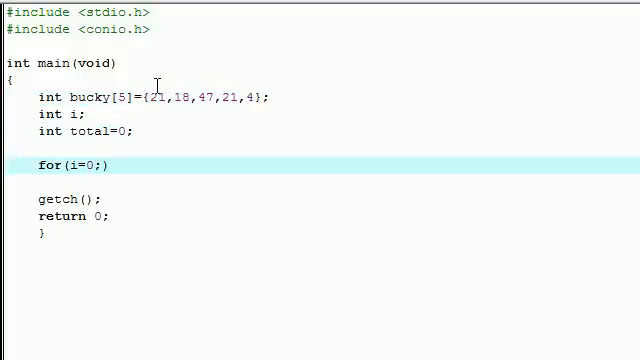
{"action": "type", "text": "i"}
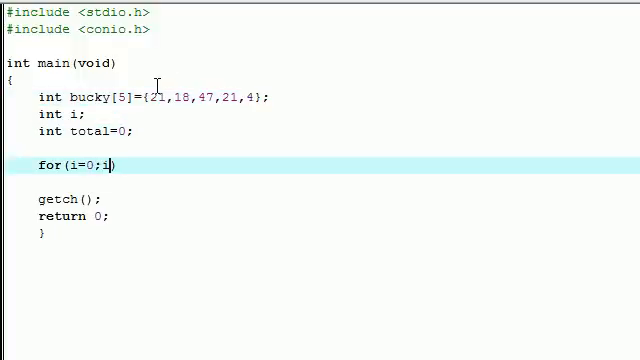
{"action": "type", "text": "<5;"}
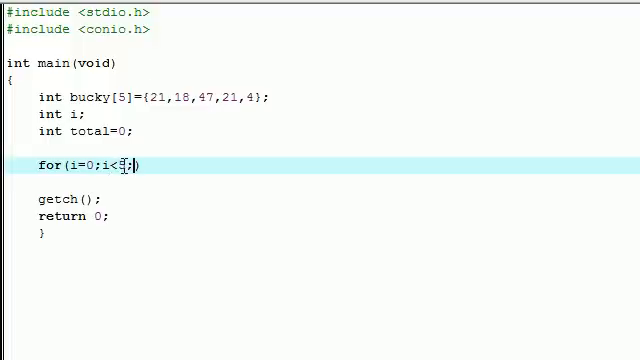
{"action": "type", "text": "5"}
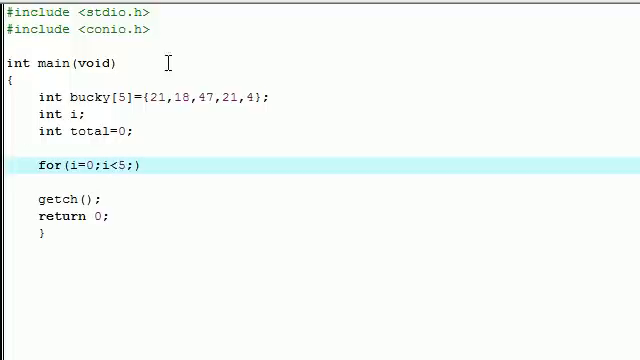
Step: Complete the header with i++ and open the loop's braced body
{"action": "left_click", "coordinate": [186, 96]}
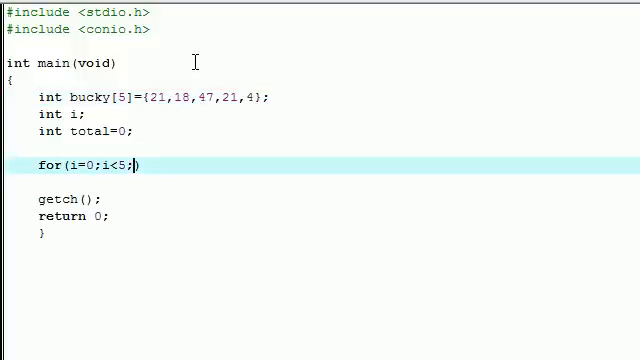
{"action": "type", "text": "i"}
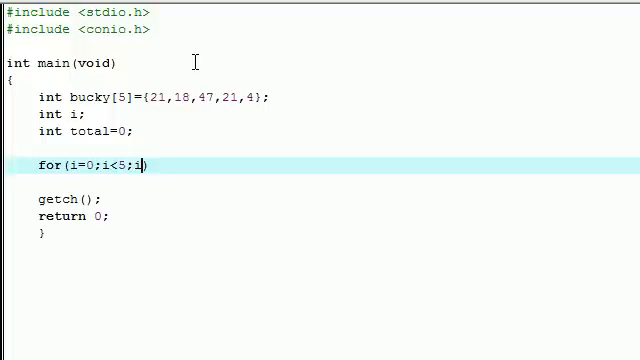
{"action": "type", "text": "++"}
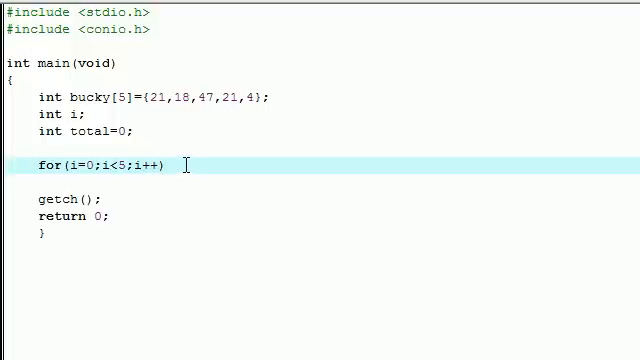
{"action": "type", "text": "{"}
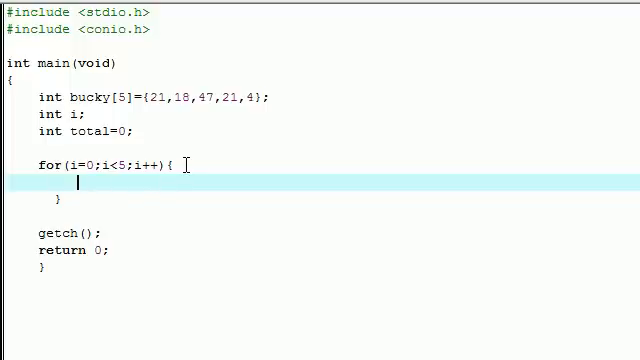
Step: Write total += bucky[i]; as the loop body
{"action": "type", "text": "tota"}
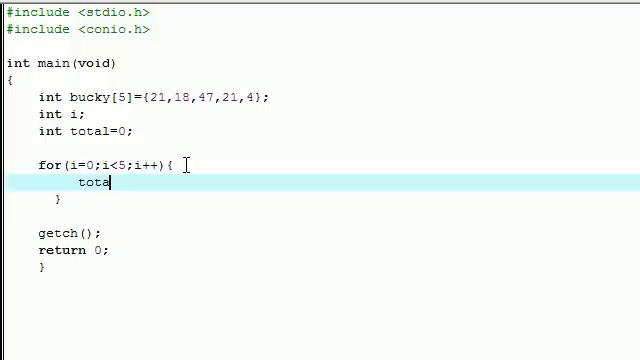
{"action": "type", "text": "l"}
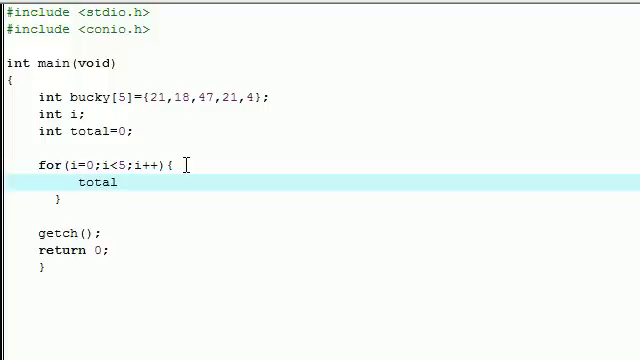
{"action": "type", "text": "+="}
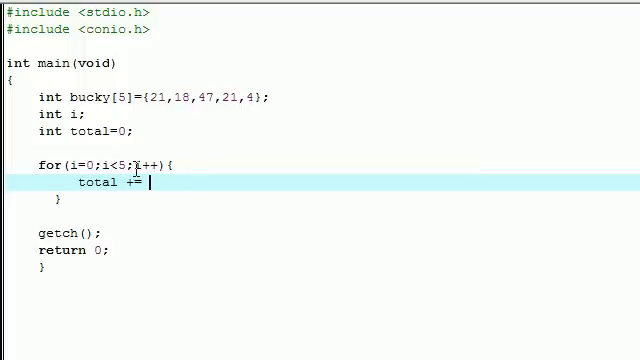
{"action": "type", "text": "bucky"}
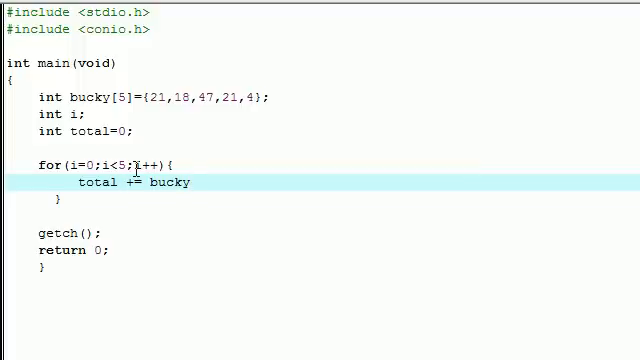
{"action": "type", "text": "[]"}
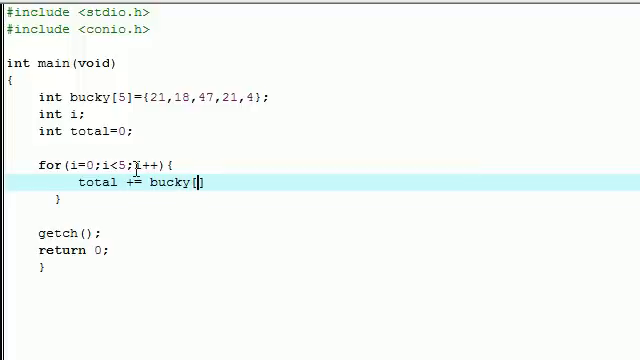
{"action": "type", "text": "i"}
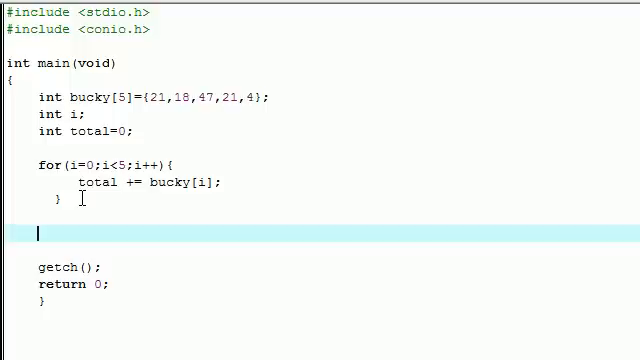
Step: Start a printf(""); statement after the loop
{"action": "type", "text": "pr"}
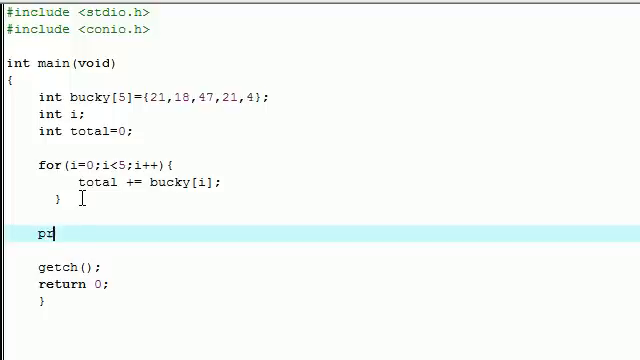
{"action": "type", "text": "rintf()"}
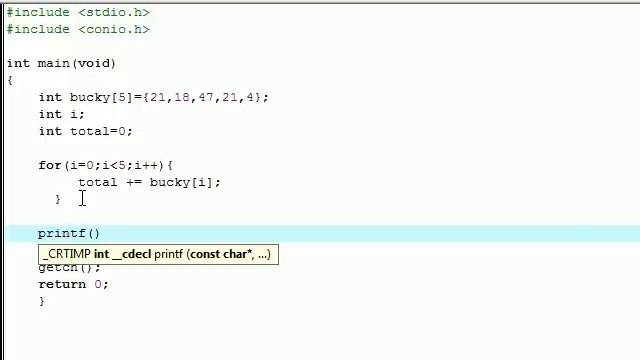
{"action": "type", "text": ";"}
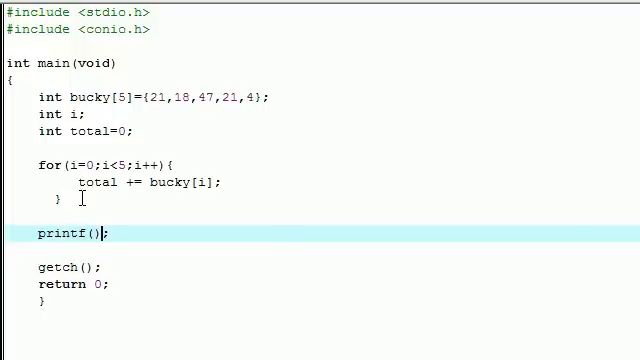
{"action": "type", "text": "\"\""}
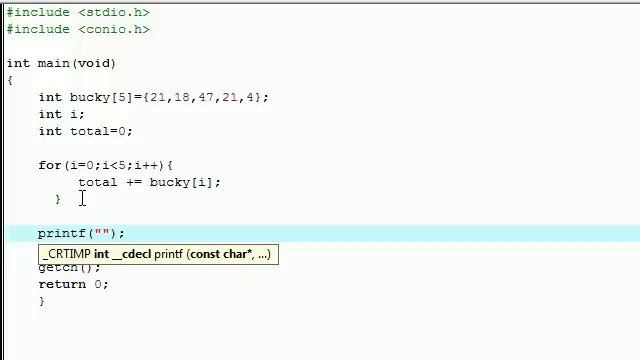
Step: Fill in the message "The total numebr is %d" with total as the argument
{"action": "type", "text": "The"}
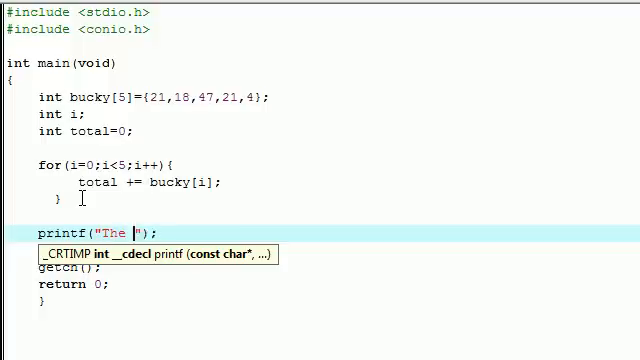
{"action": "type", "text": "total num"}
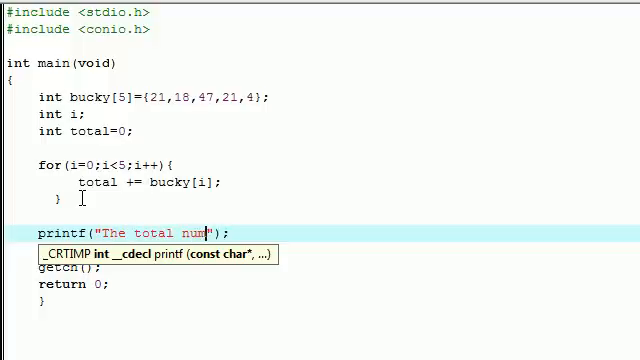
{"action": "type", "text": "ebr i"}
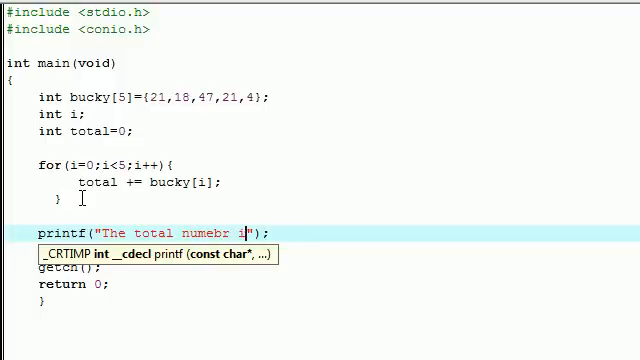
{"action": "type", "text": "s"}
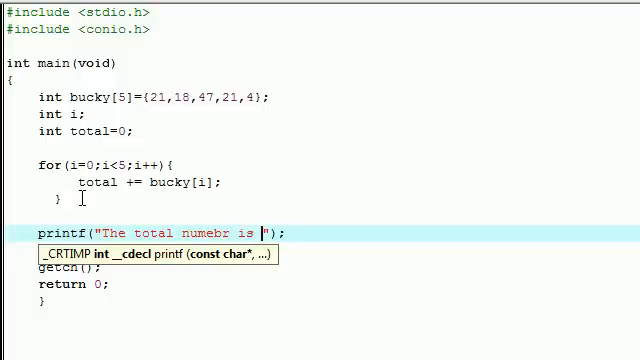
{"action": "type", "text": "%d"}
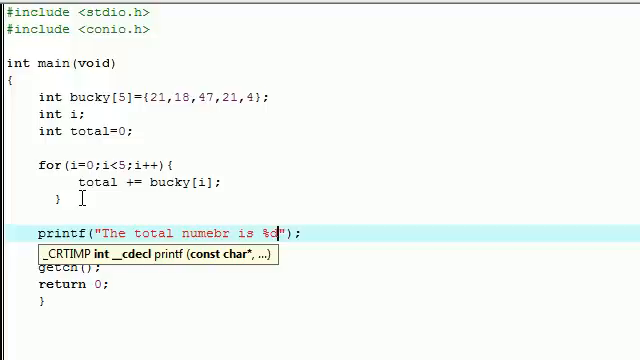
{"action": "type", "text": "d"}
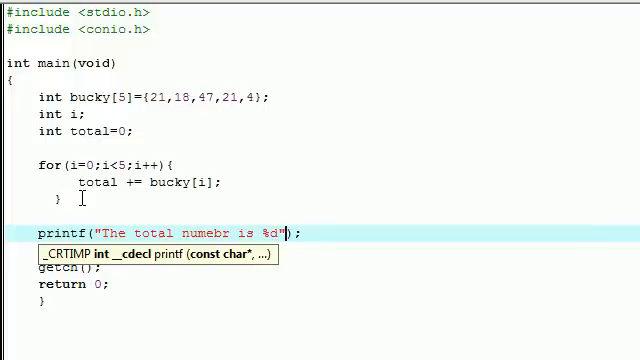
{"action": "type", "text": ", total"}
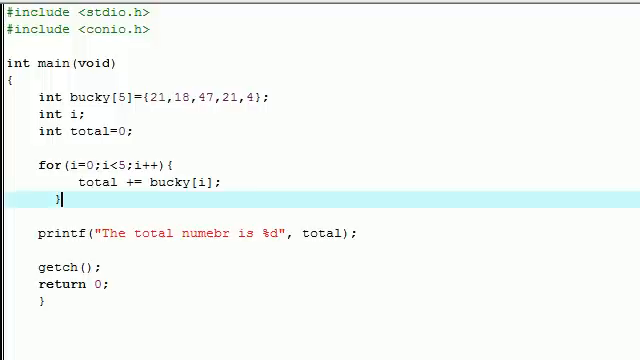
{"action": "mouse_move", "coordinate": [296, 180]}
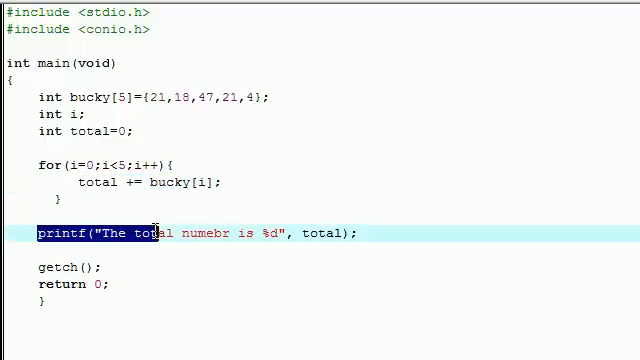
{"action": "left_click", "coordinate": [370, 234]}
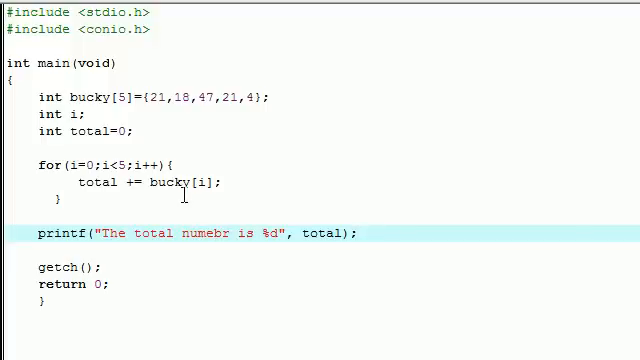
{"action": "mouse_move", "coordinate": [256, 212]}
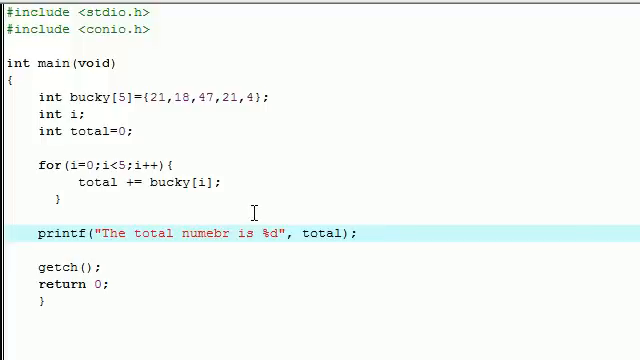
{"action": "left_click", "coordinate": [356, 236]}
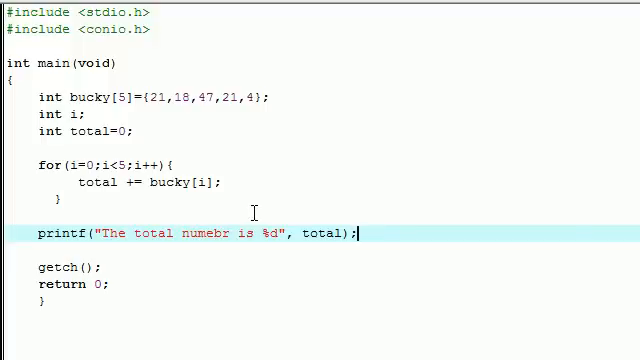